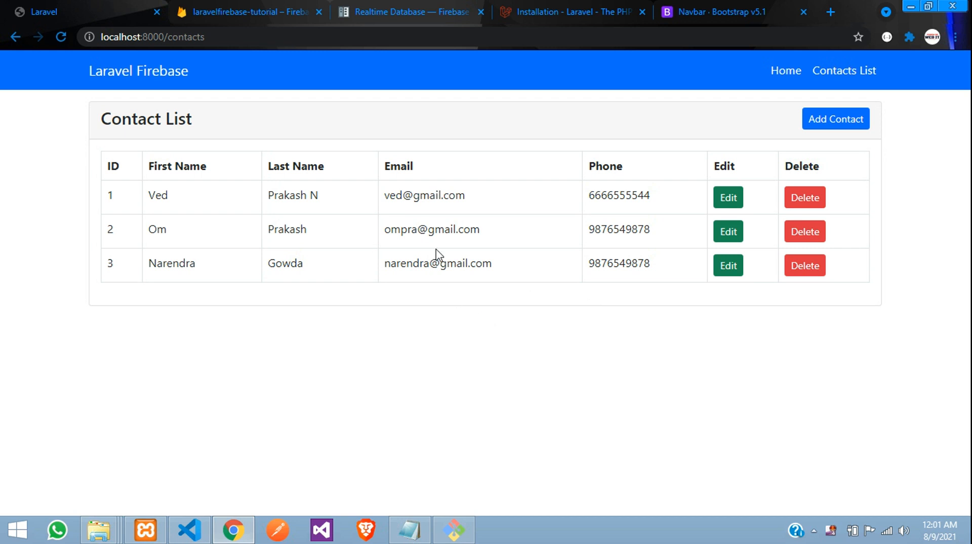
pyautogui.moveTo(180, 216)
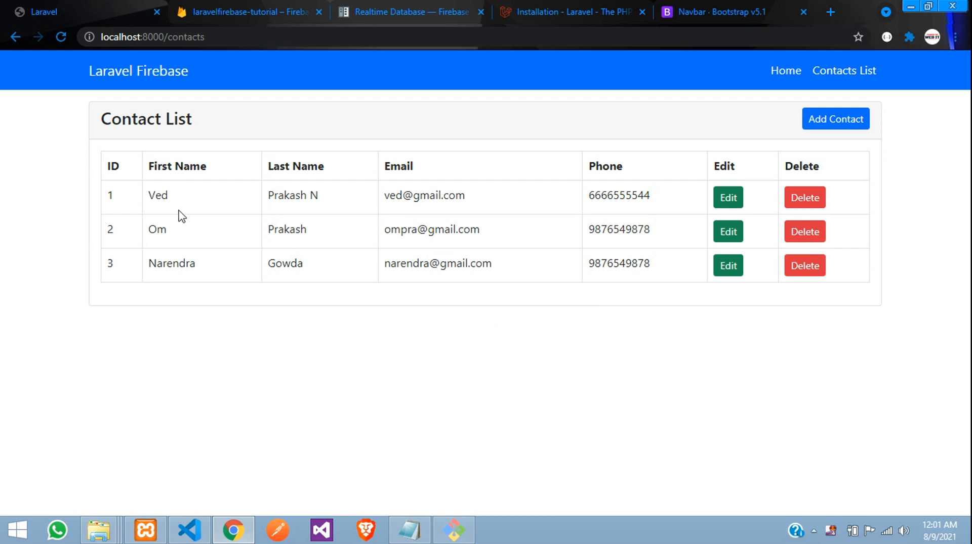
pyautogui.moveTo(112, 190)
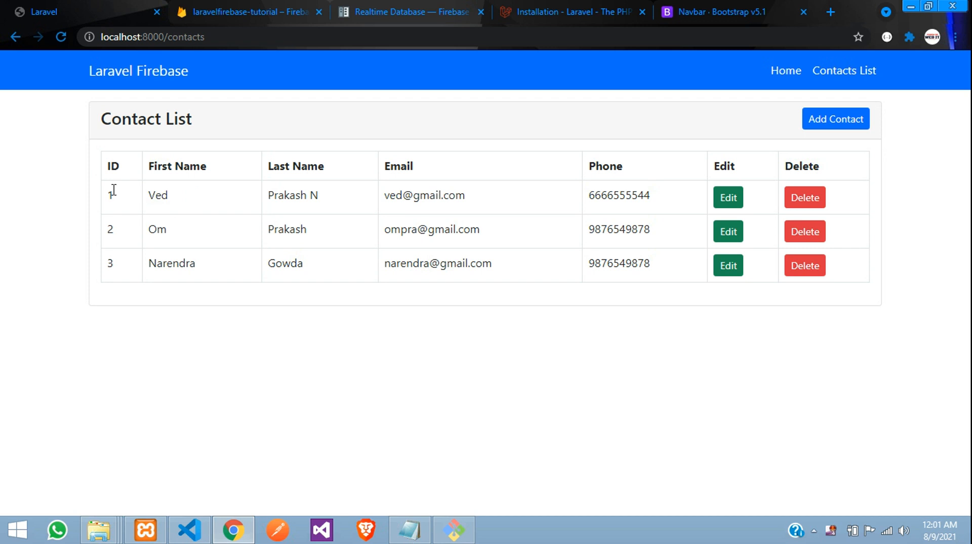
pyautogui.moveTo(202, 268)
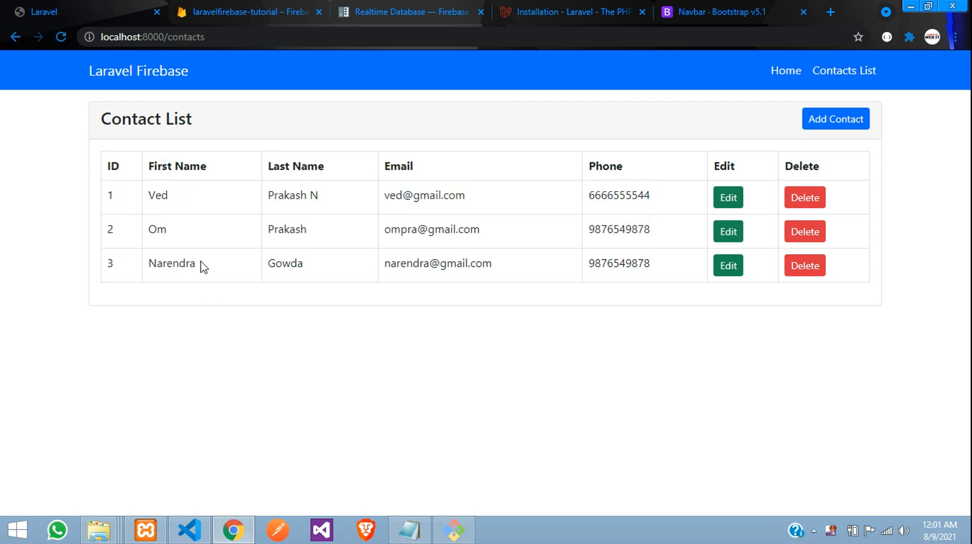
# - Check the Firebase contacts node, edit index.blade.php heading to 'Contact List - Total :' and reload the page
pyautogui.click(232, 11)
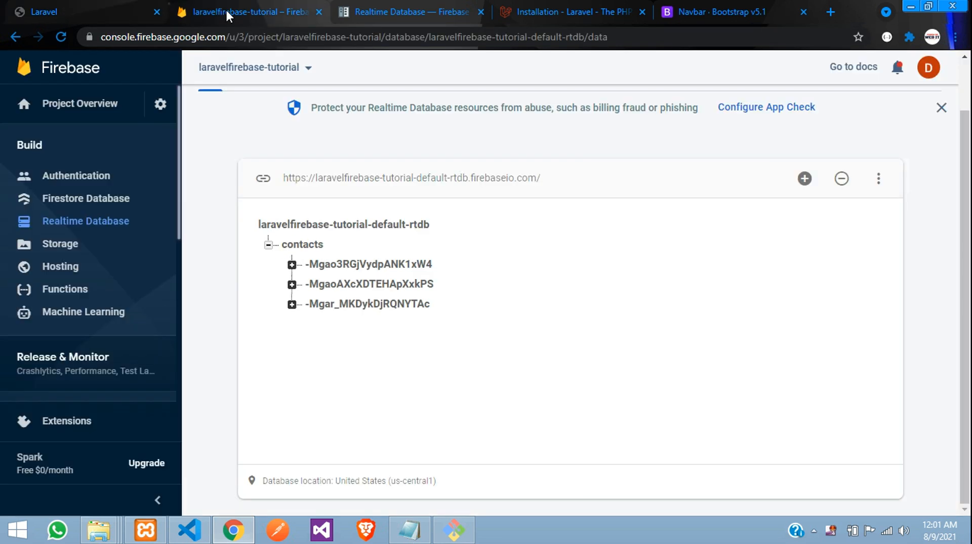
pyautogui.click(45, 11)
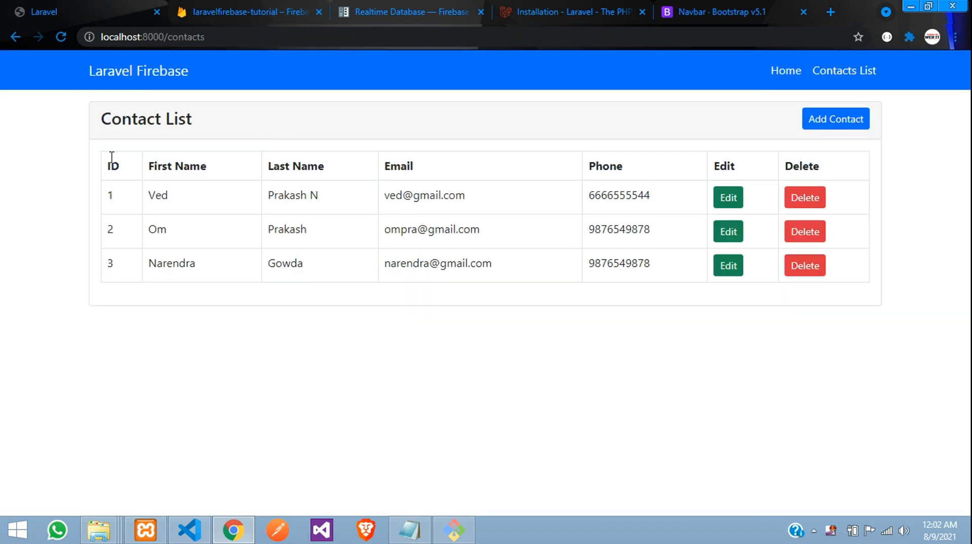
pyautogui.moveTo(366, 289)
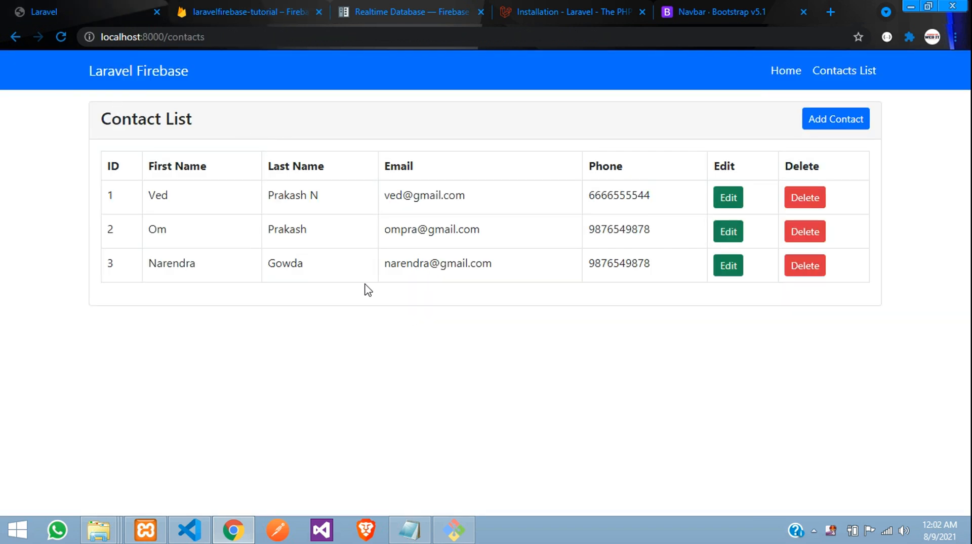
pyautogui.moveTo(242, 266)
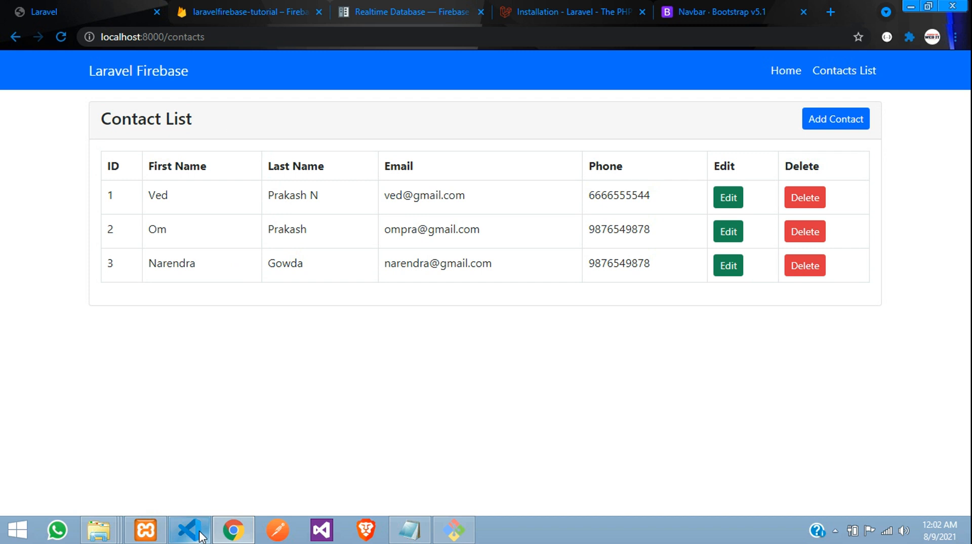
pyautogui.click(188, 529)
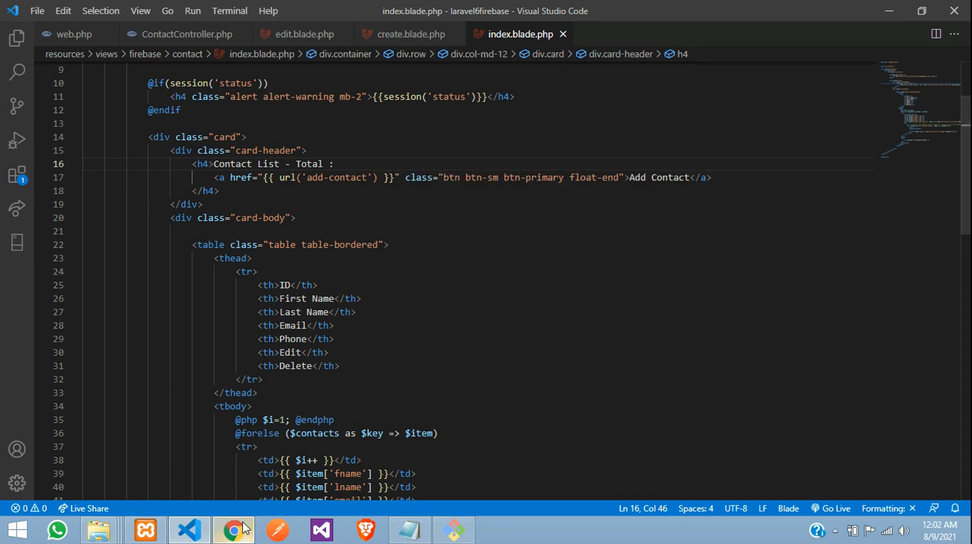
pyautogui.click(232, 529)
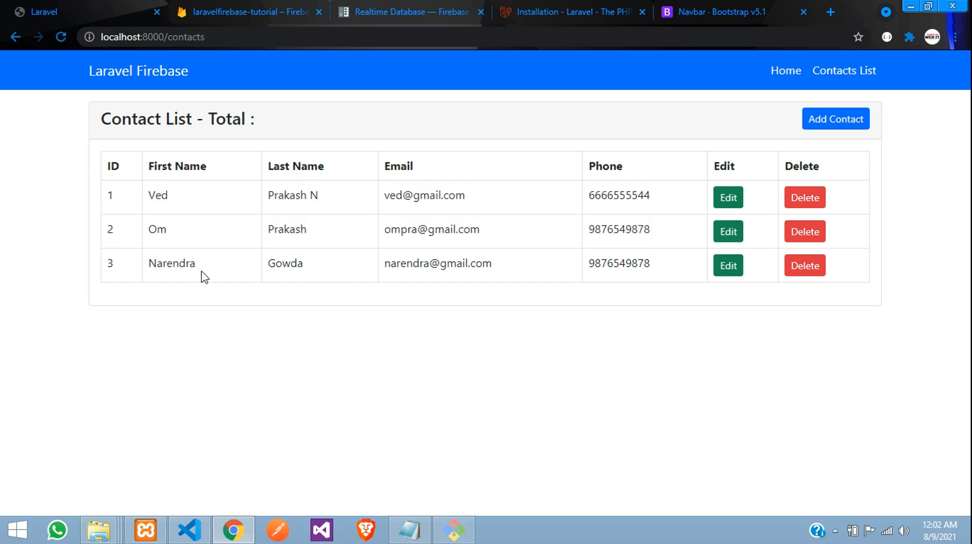
pyautogui.moveTo(189, 189)
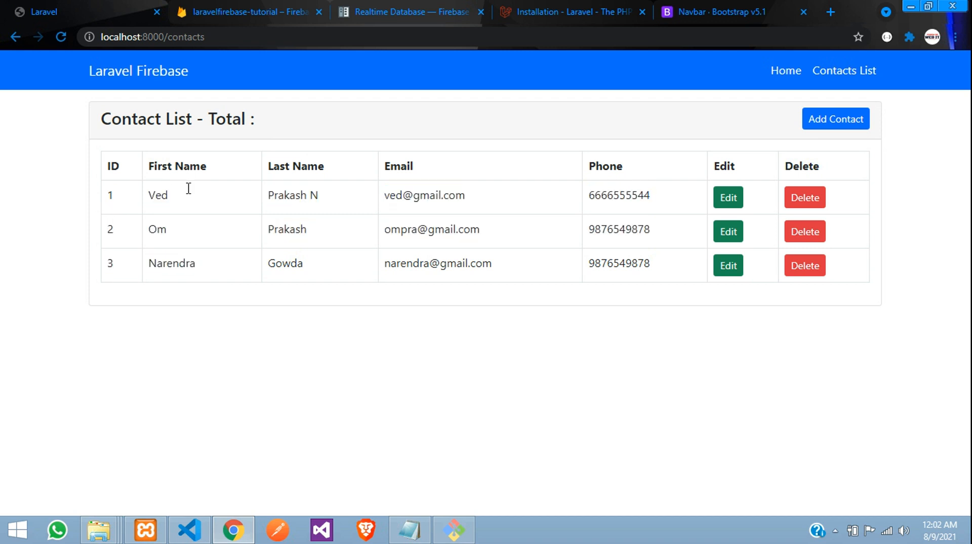
pyautogui.moveTo(226, 135)
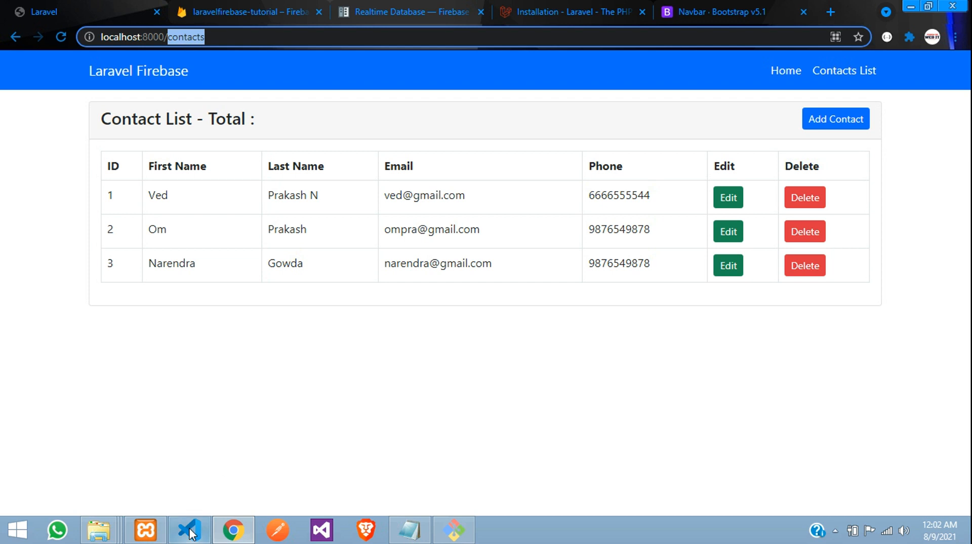
# - Navigate from the contacts route in web.php to ContactController's getValue() line
pyautogui.click(189, 530)
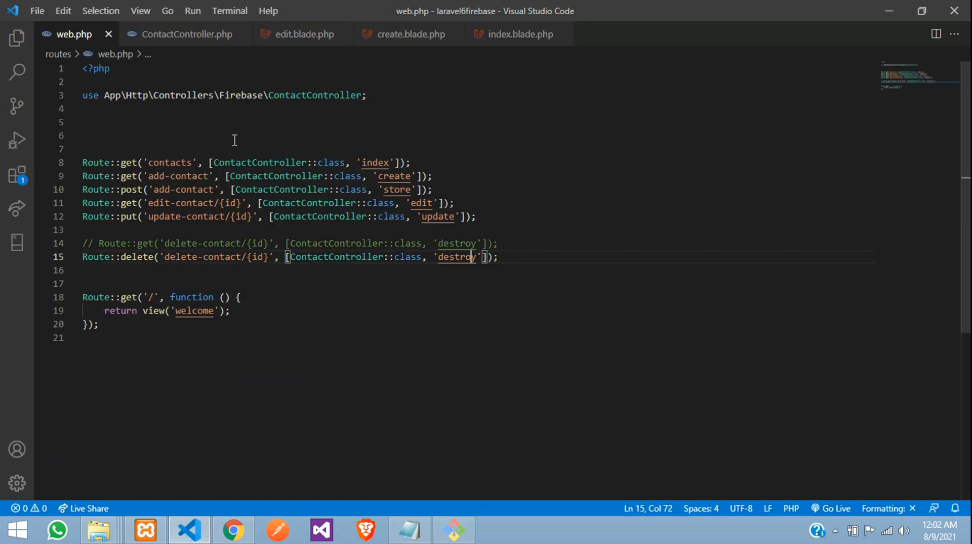
pyautogui.doubleClick(169, 162)
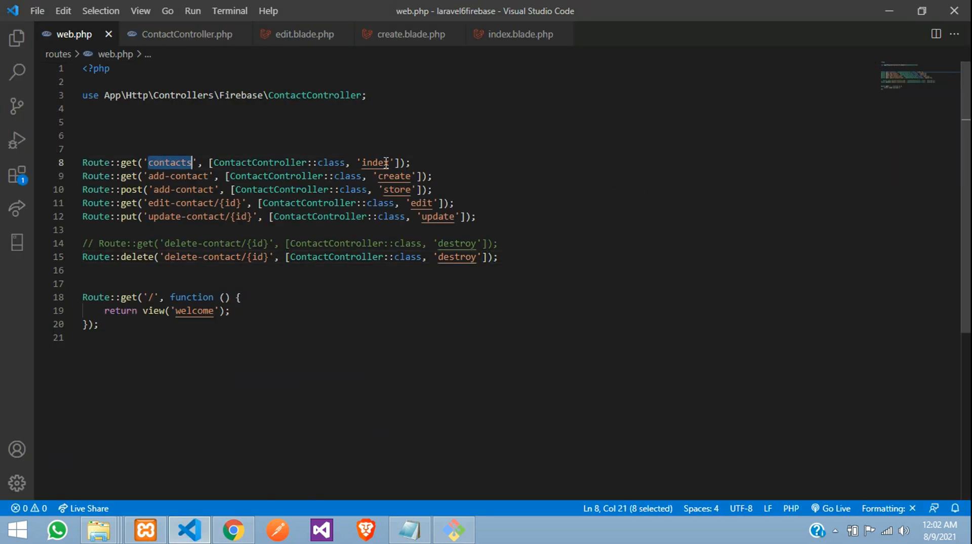
pyautogui.click(186, 34)
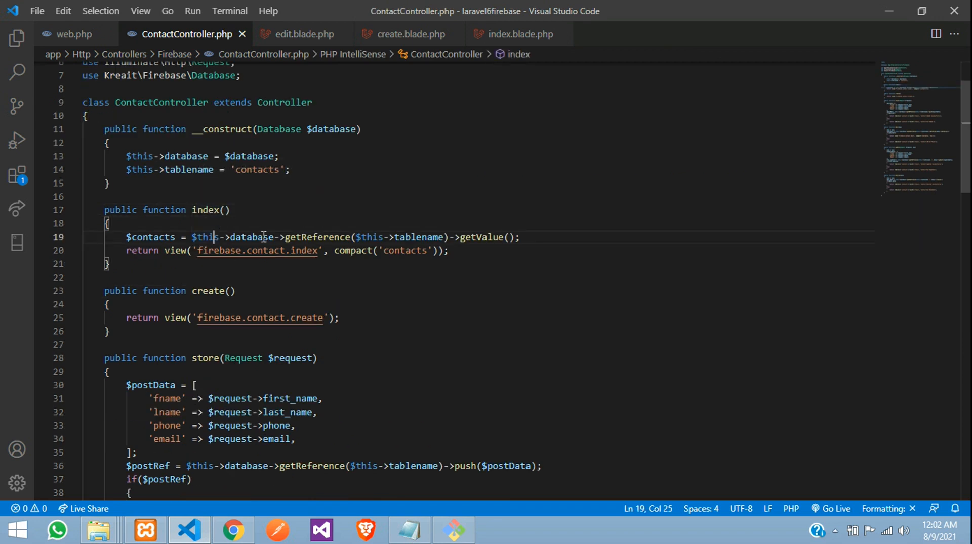
pyautogui.moveTo(213, 237); pyautogui.dragTo(520, 237)
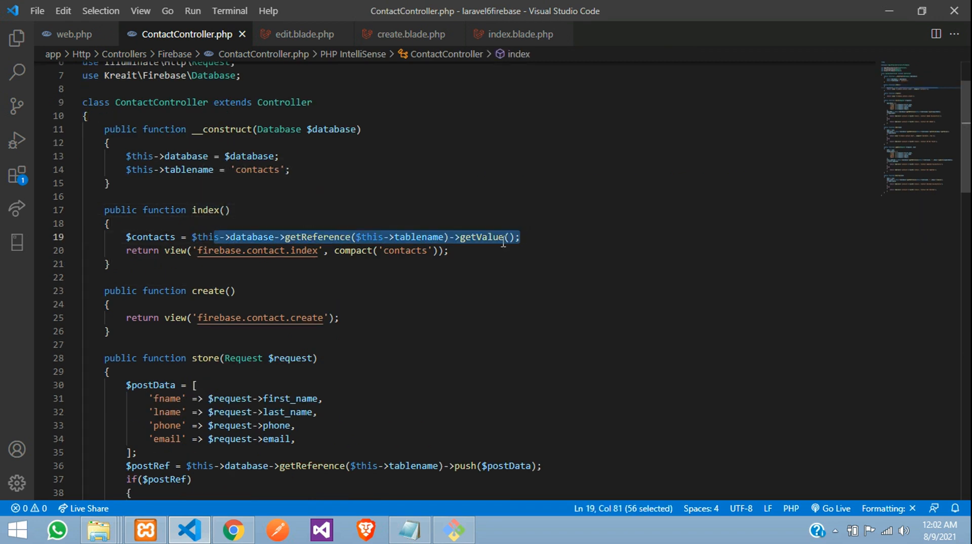
pyautogui.click(478, 237)
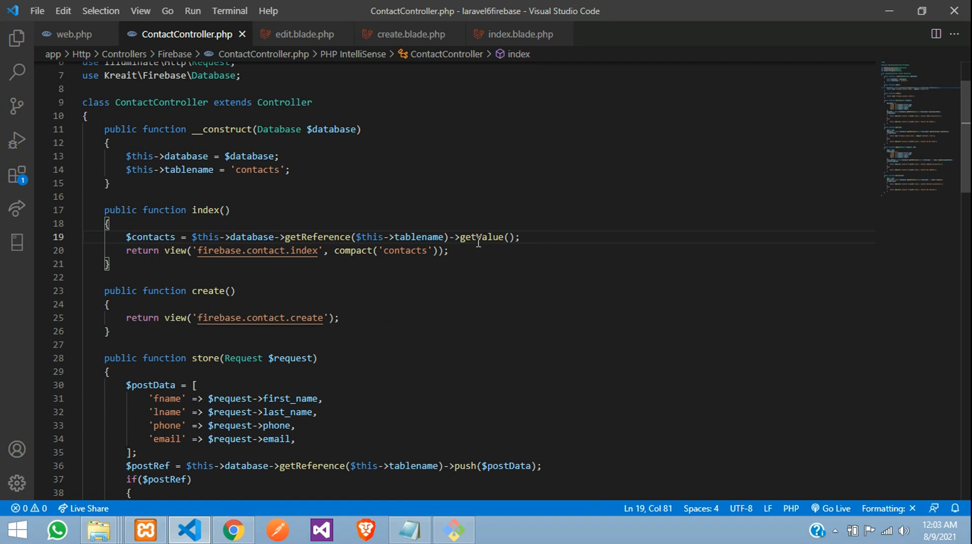
# - Add a commented-out '$total_contacts =' placeholder line after the contacts query
pyautogui.write('$t')
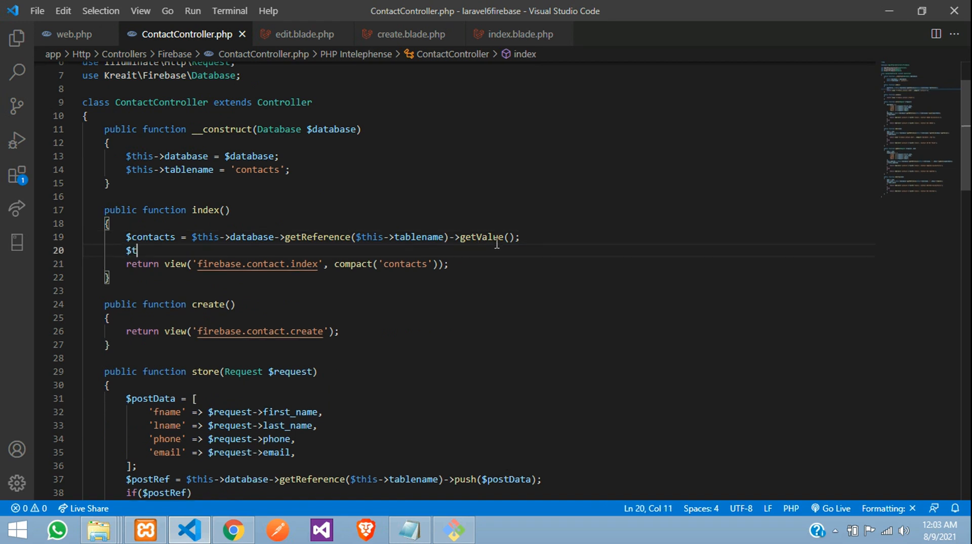
pyautogui.write('otal_con')
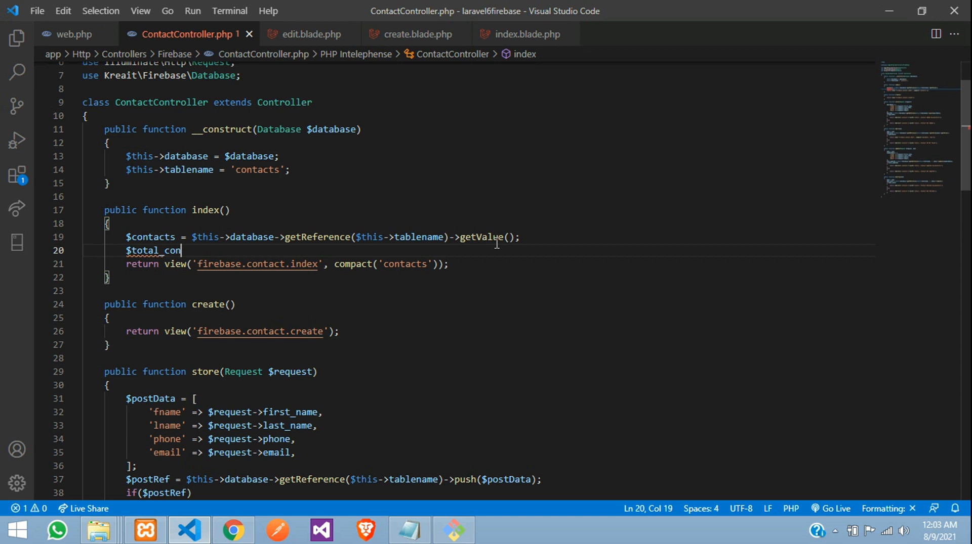
pyautogui.write('tacts =')
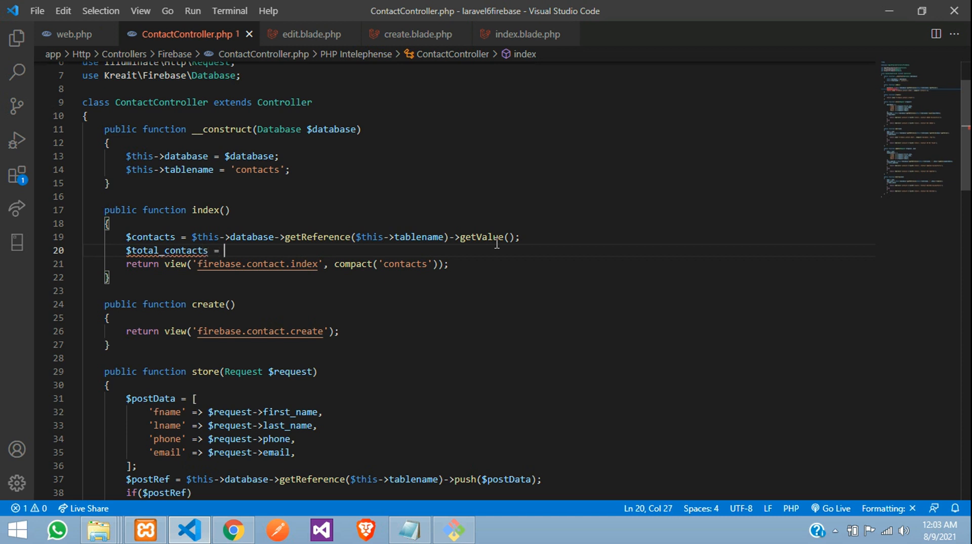
pyautogui.press('ctrl+/')
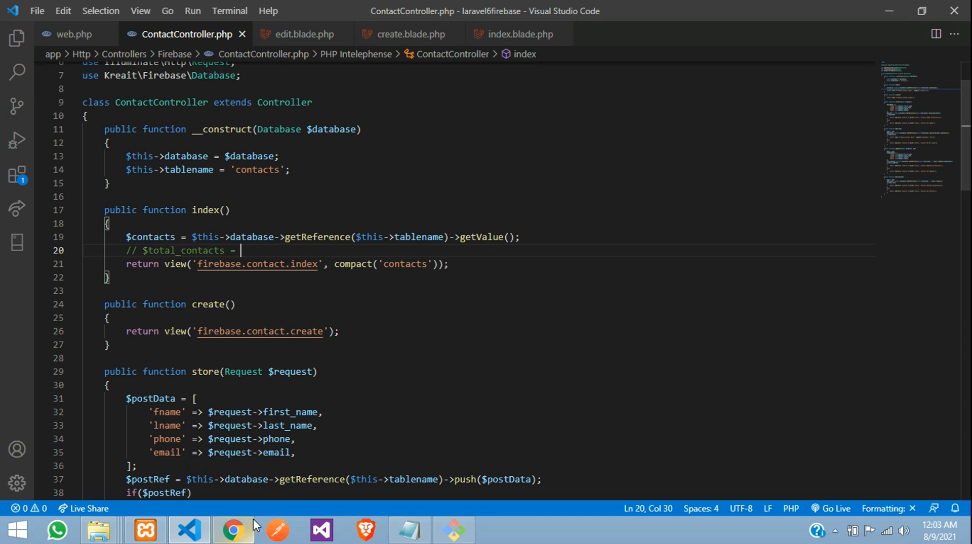
# - Select the $reference = $database->getReference(...) example from the docs' Retrieving data section
pyautogui.click(232, 529)
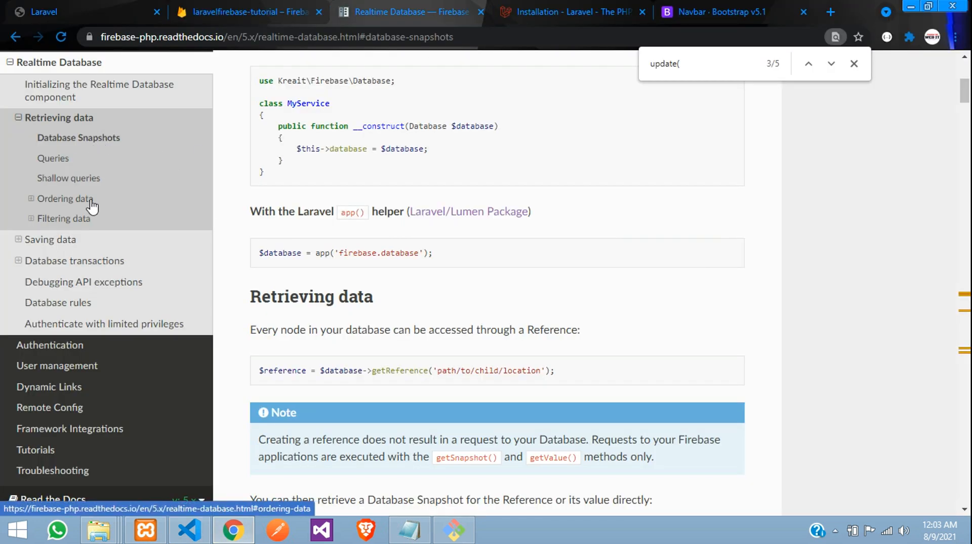
pyautogui.click(78, 138)
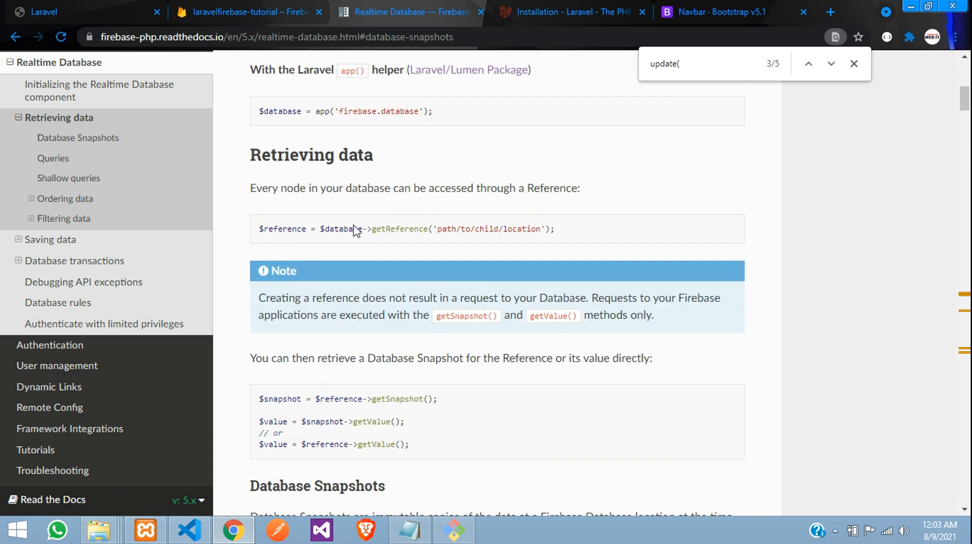
pyautogui.moveTo(390, 229); pyautogui.dragTo(554, 229)
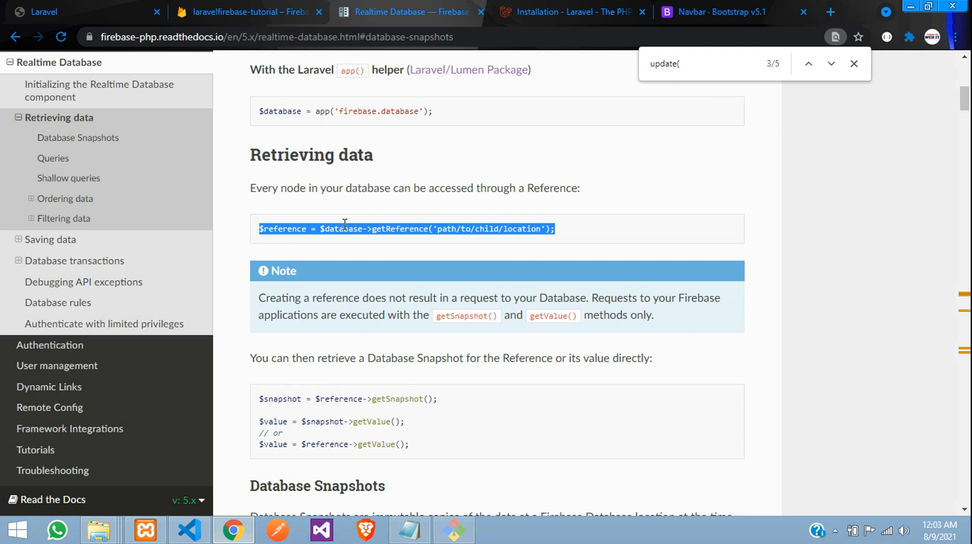
# - Paste the docs getReference example onto the $total_contacts line and target its $database variable
pyautogui.click(188, 529)
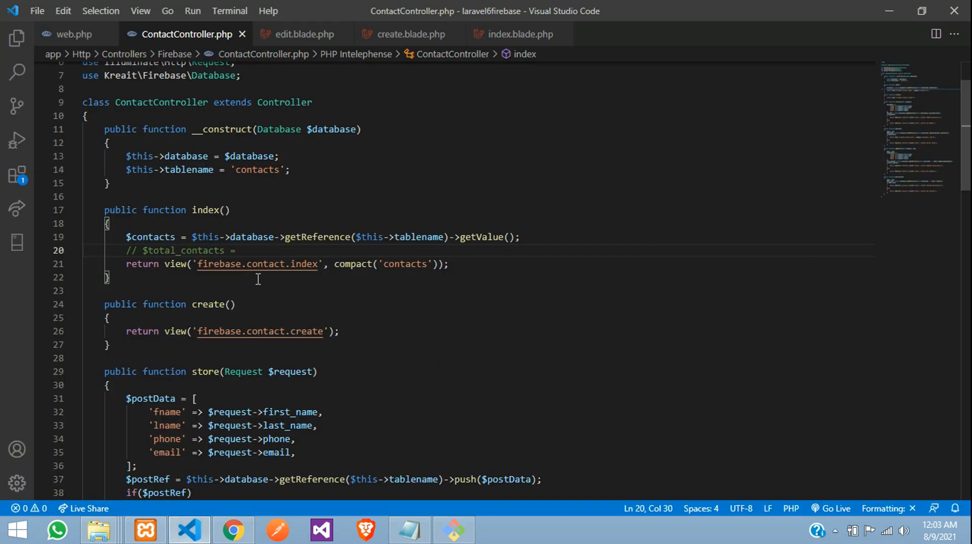
pyautogui.write("$reference = $database->getReference('path/to/child/location');")
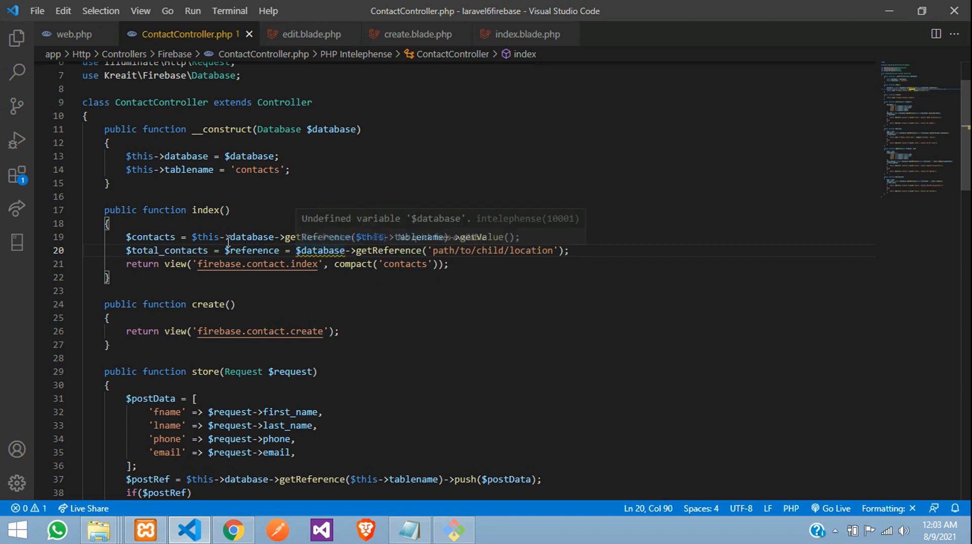
pyautogui.moveTo(194, 237); pyautogui.dragTo(272, 237)
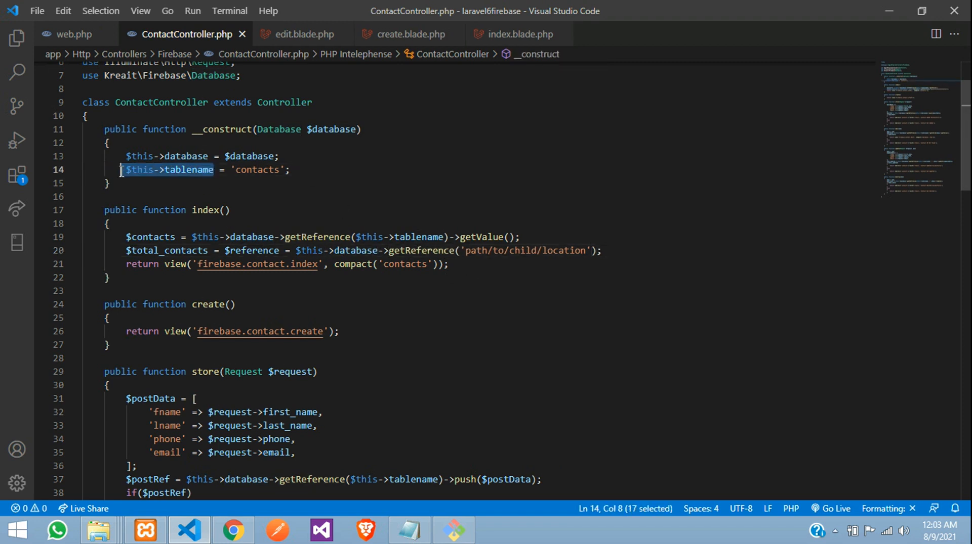
# - Replace the placeholder path with $this->tablename and chain getSnapshot() on the reference
pyautogui.doubleClick(477, 250)
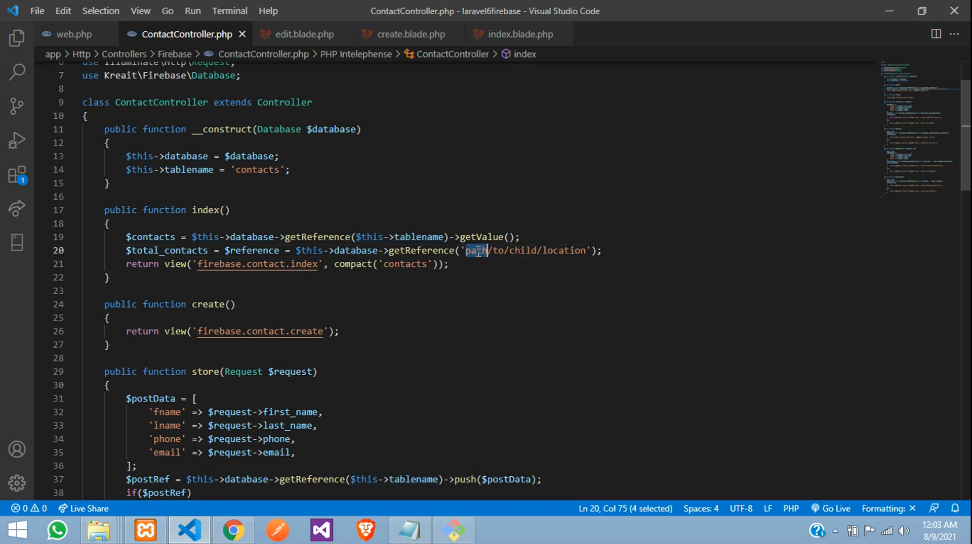
pyautogui.moveTo(467, 250); pyautogui.dragTo(584, 250)
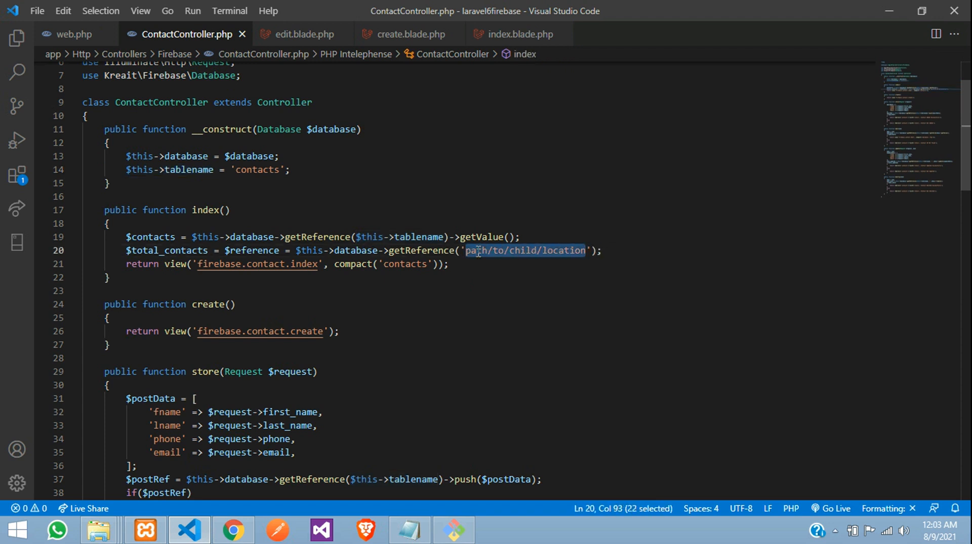
pyautogui.write('$this->tablename')
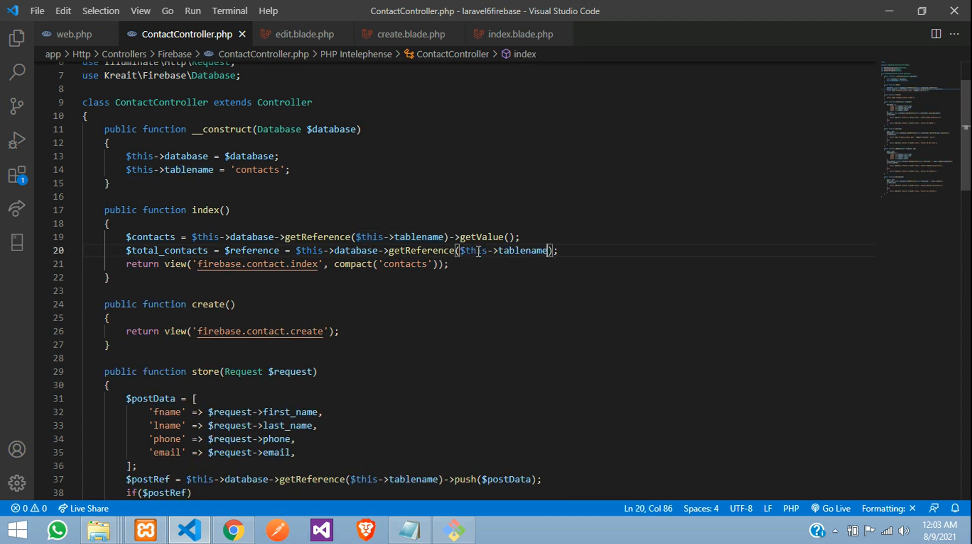
pyautogui.write('->')
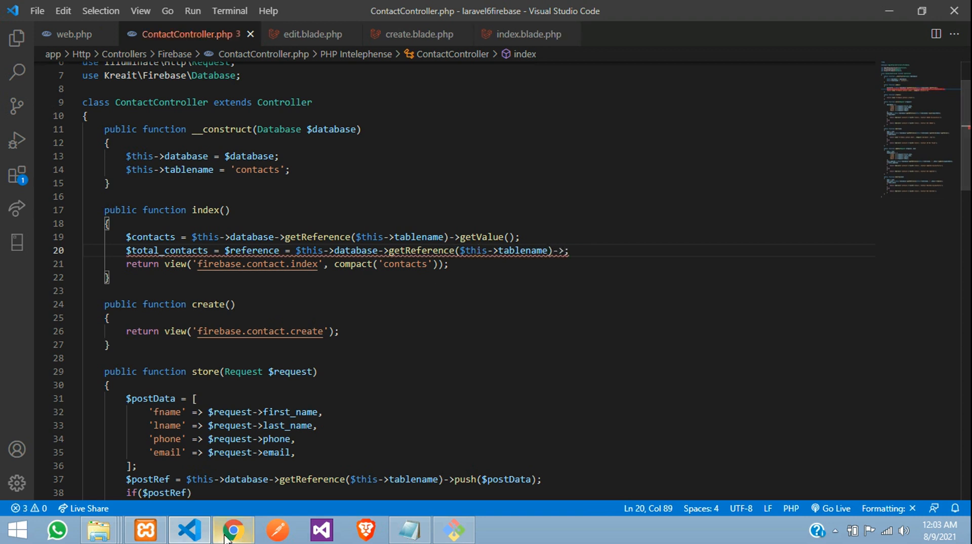
pyautogui.click(232, 530)
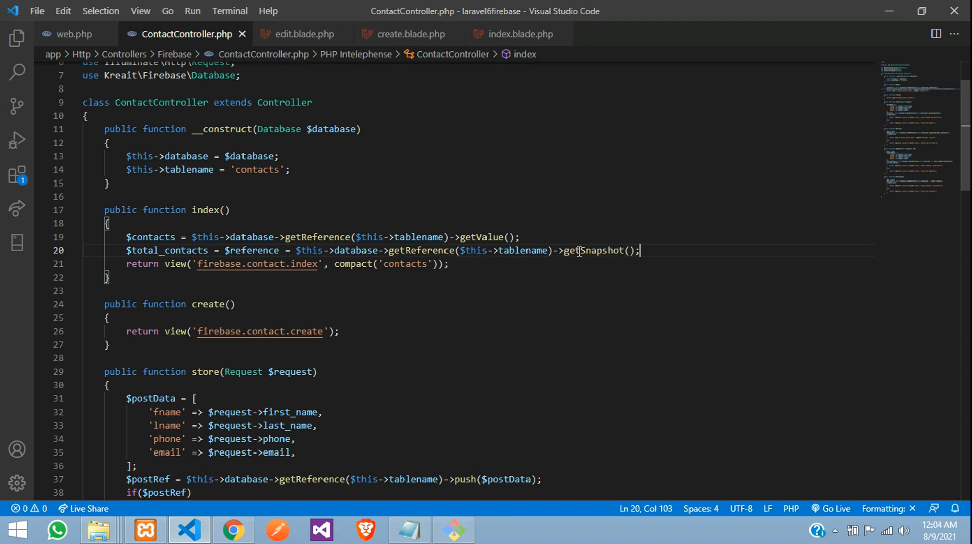
# - Find the numChildren() snapshot method in the Database Snapshots docs and return to the controller
pyautogui.click(232, 529)
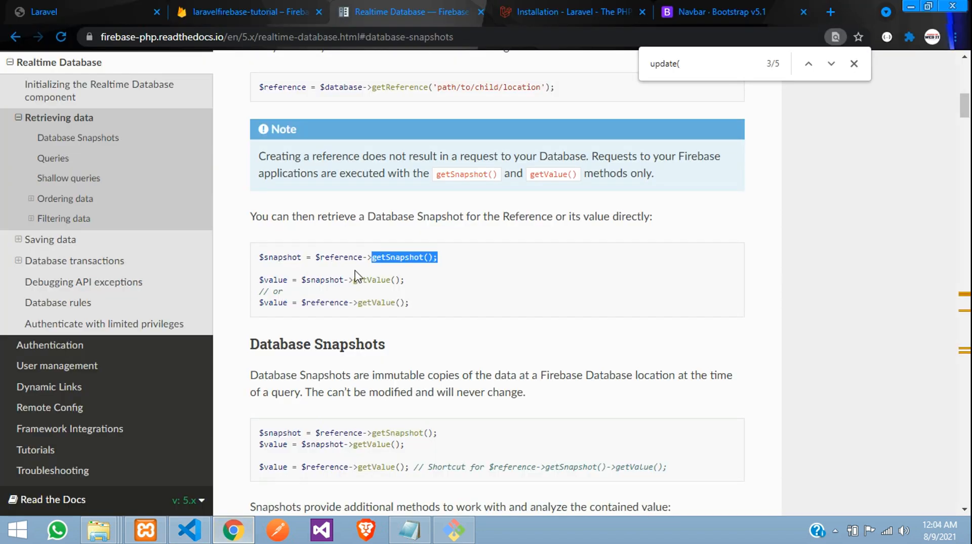
pyautogui.scroll(-3)
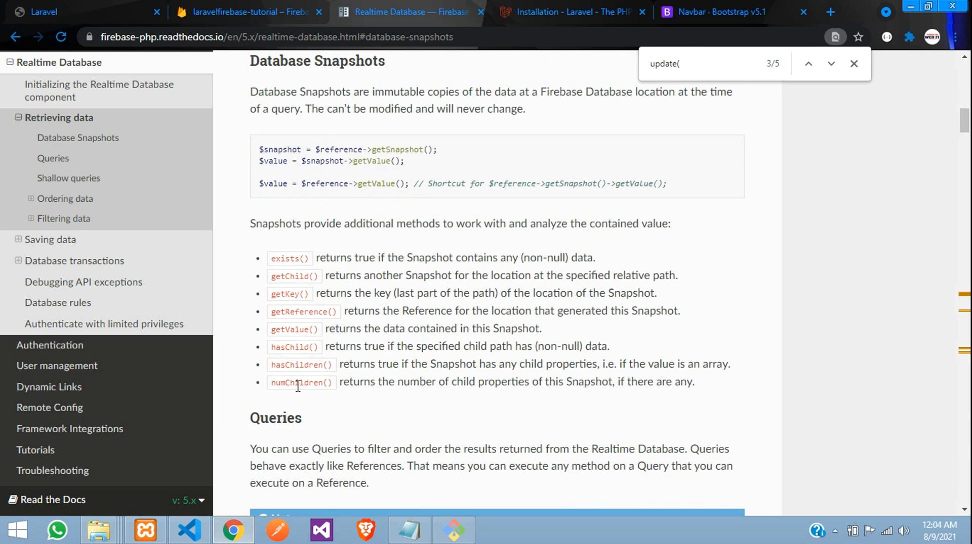
pyautogui.doubleClick(298, 383)
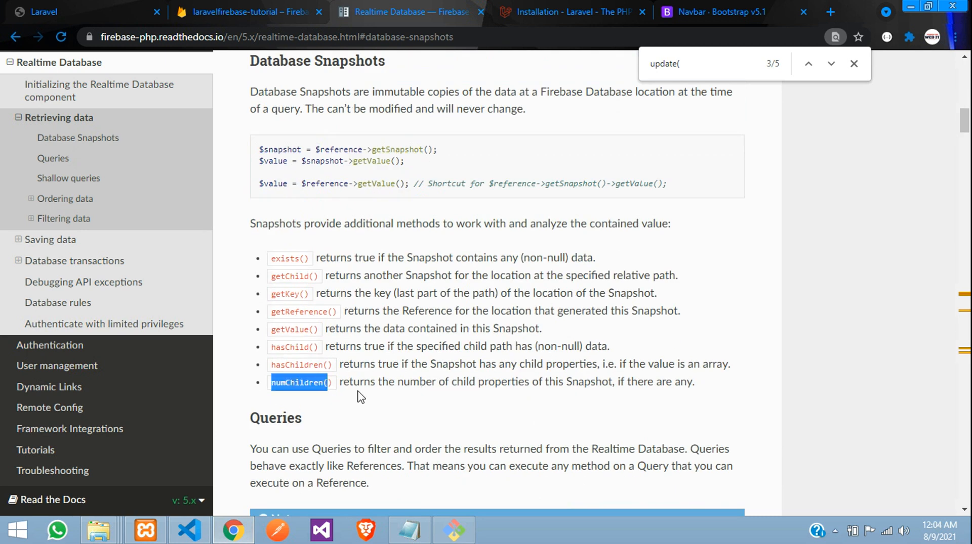
pyautogui.moveTo(319, 384)
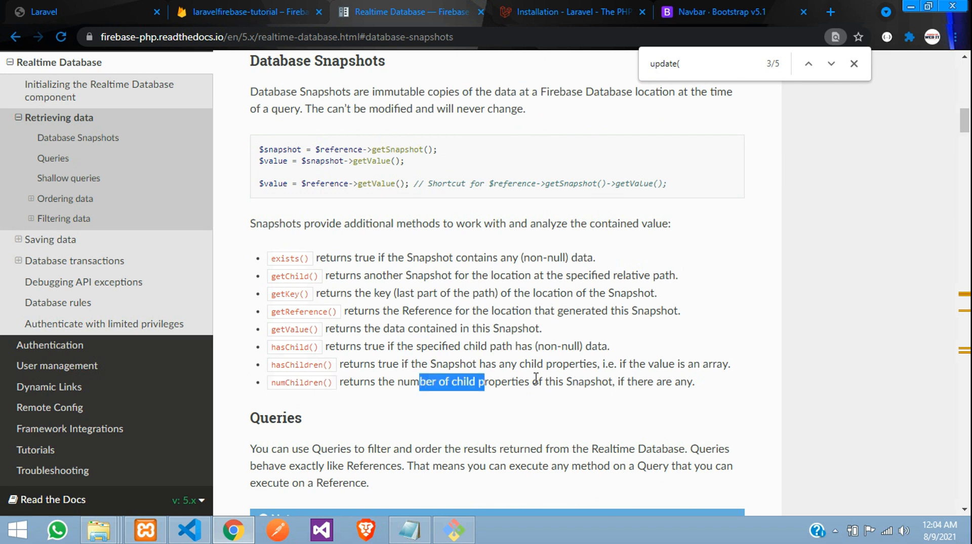
pyautogui.doubleClick(590, 382)
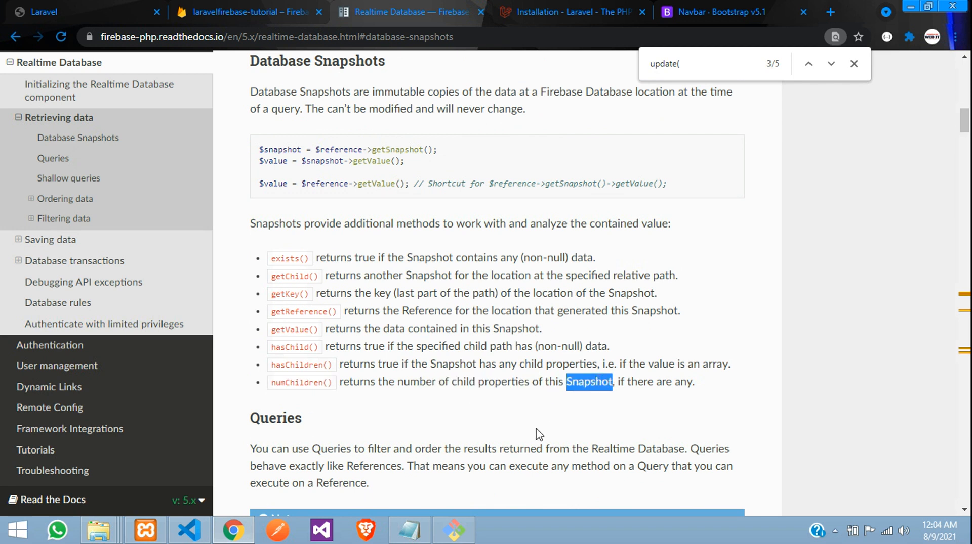
pyautogui.click(188, 530)
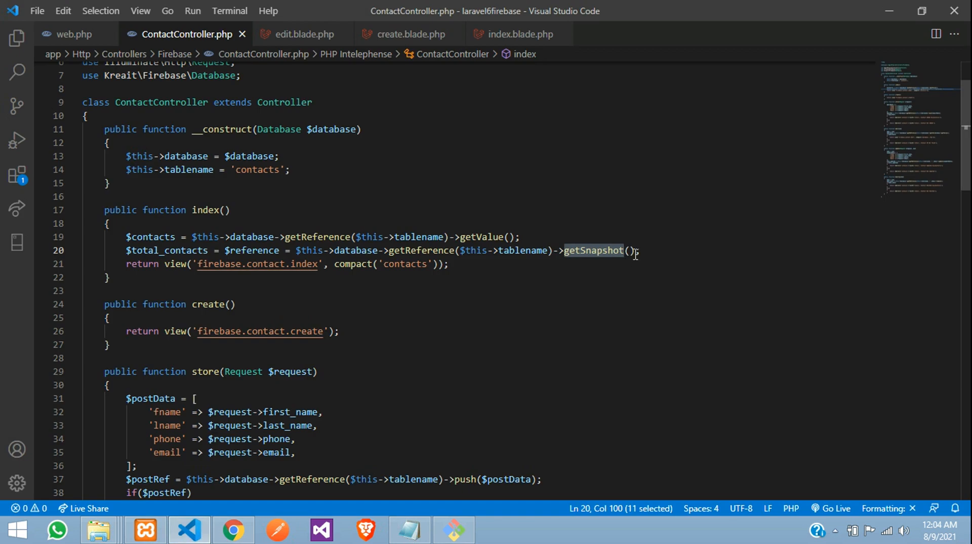
# - Chain ->numChildren() onto $total_contacts and pass 'total_contacts' to the view's compact() call
pyautogui.write('->numChildren()')
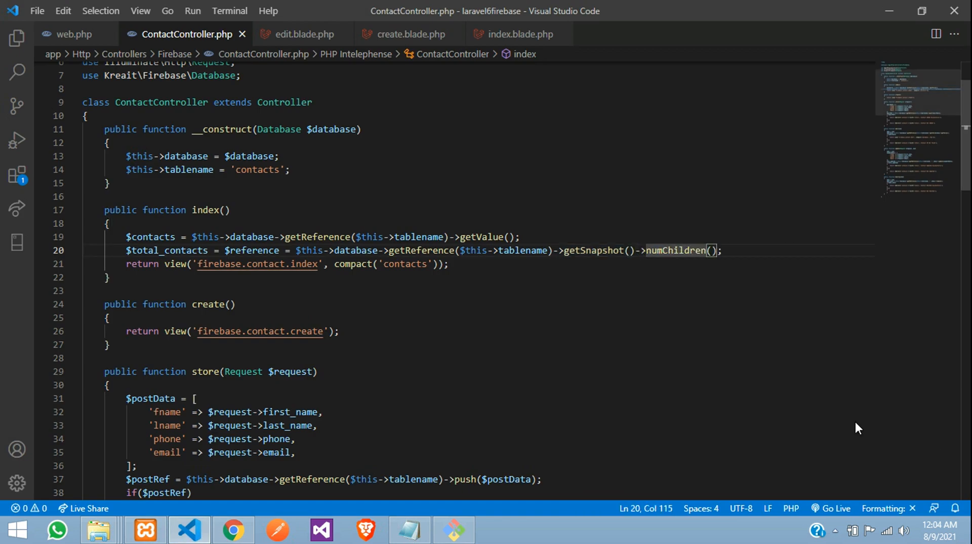
pyautogui.doubleClick(167, 250)
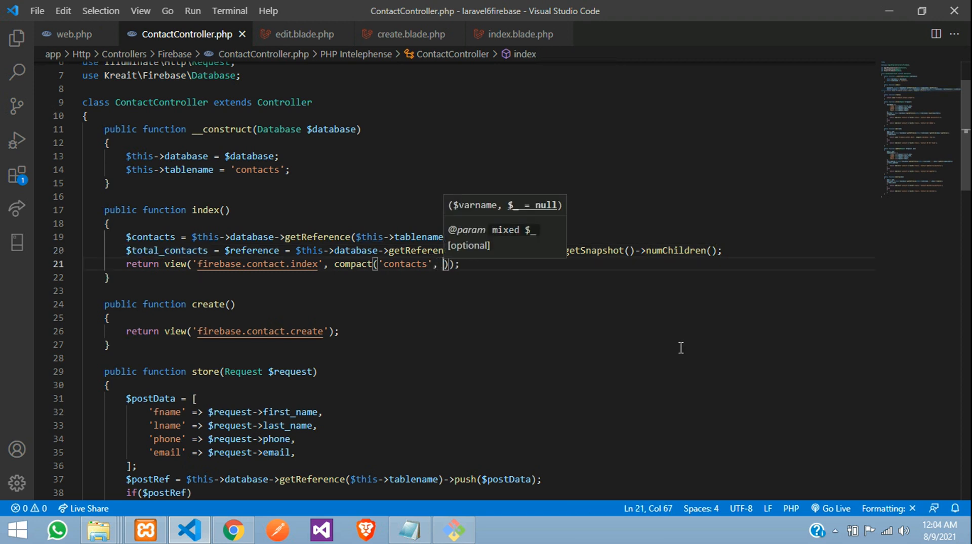
pyautogui.write("'total_contacts'")
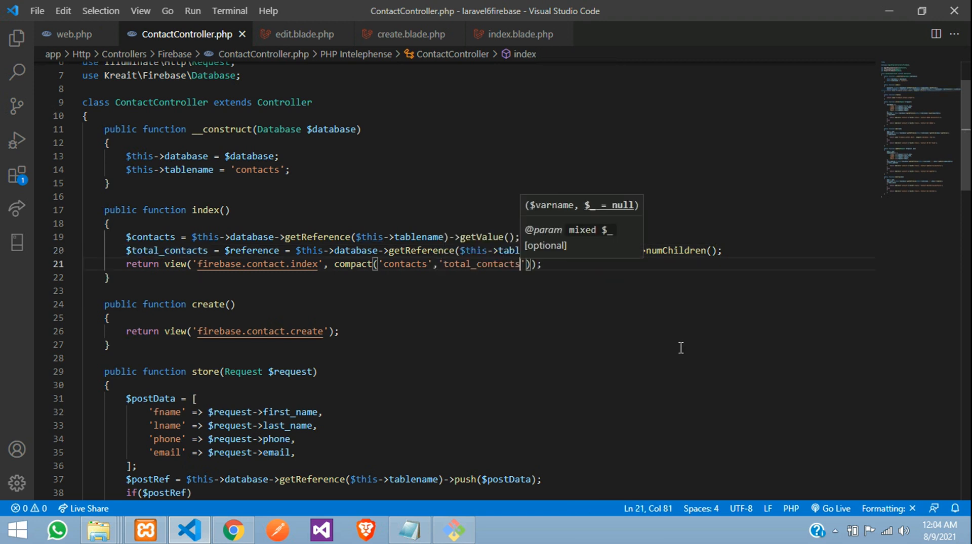
pyautogui.doubleClick(481, 265)
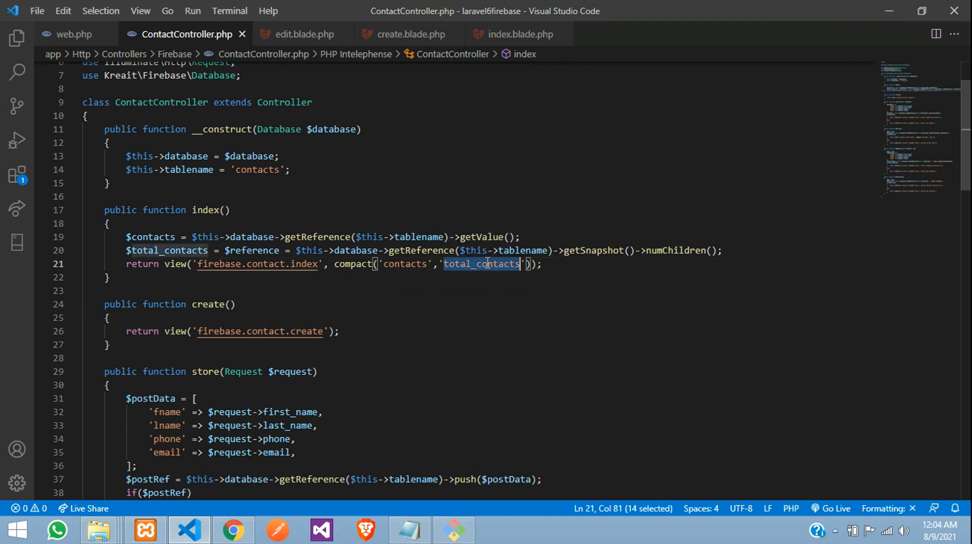
pyautogui.moveTo(537, 42)
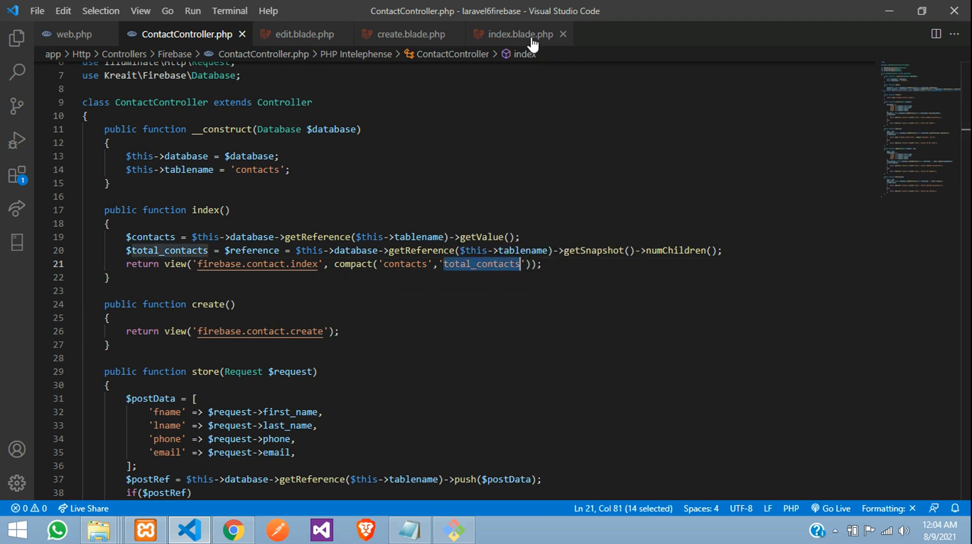
# - Print {{ $total_contacts }} after 'Contact List - Total :' in index.blade.php
pyautogui.click(520, 34)
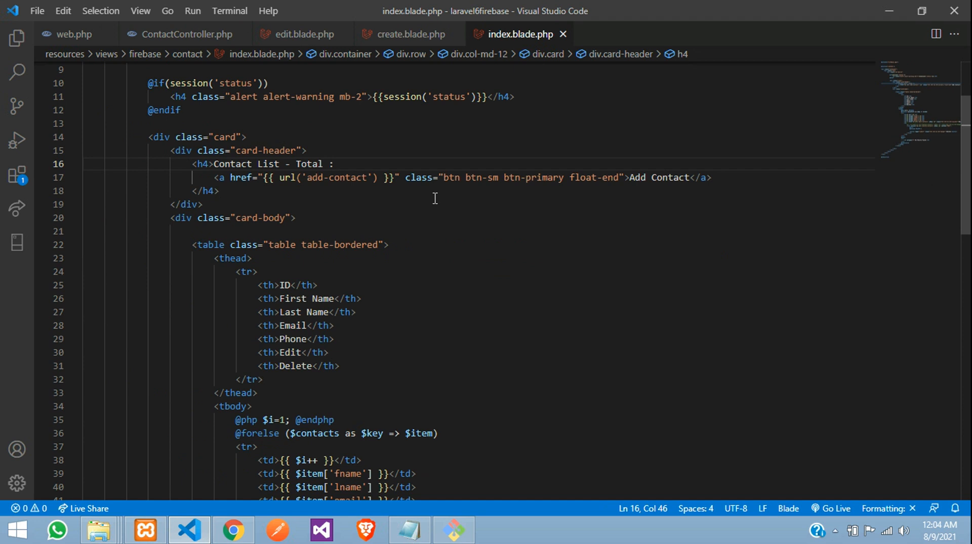
pyautogui.write('{}')
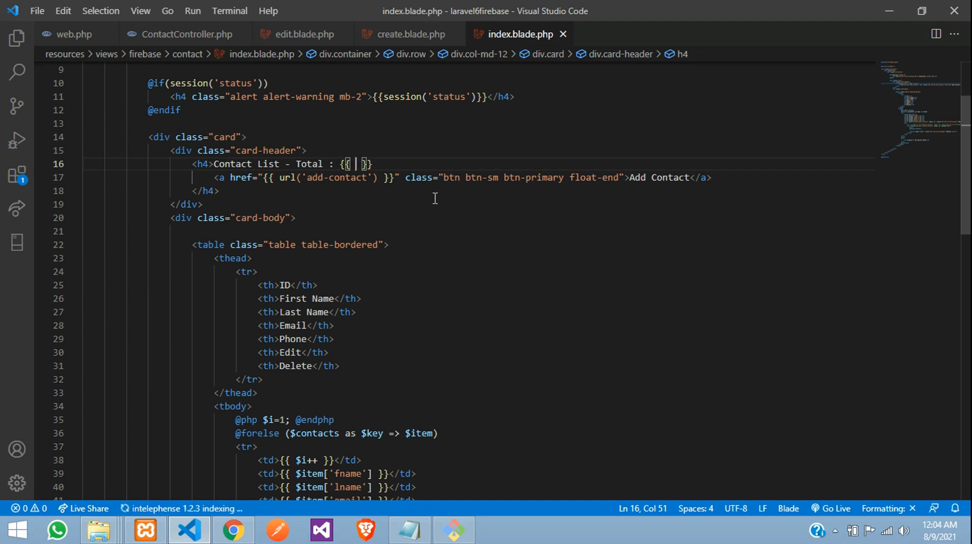
pyautogui.write('$total_contacts')
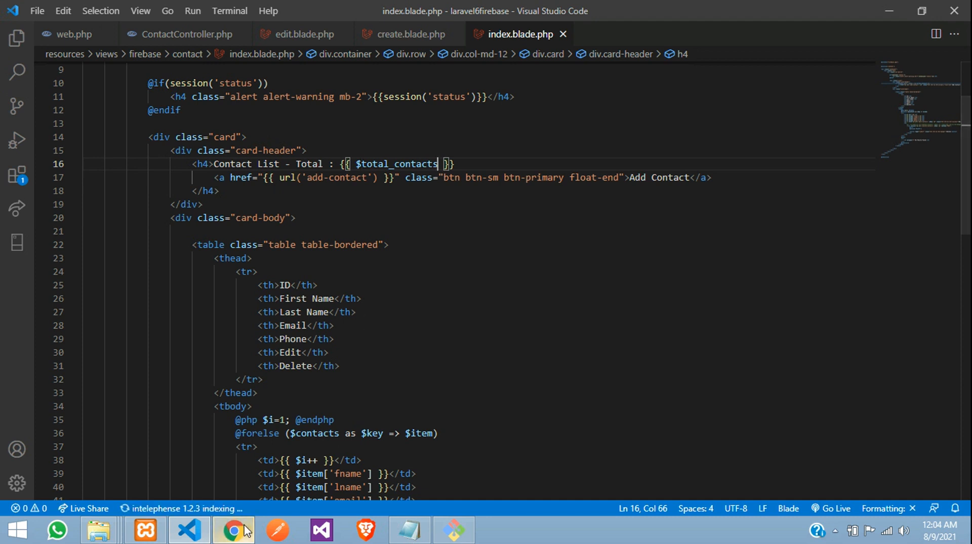
# - Reload the contact list showing 'Total : 3' and open the Add Contact form
pyautogui.click(233, 529)
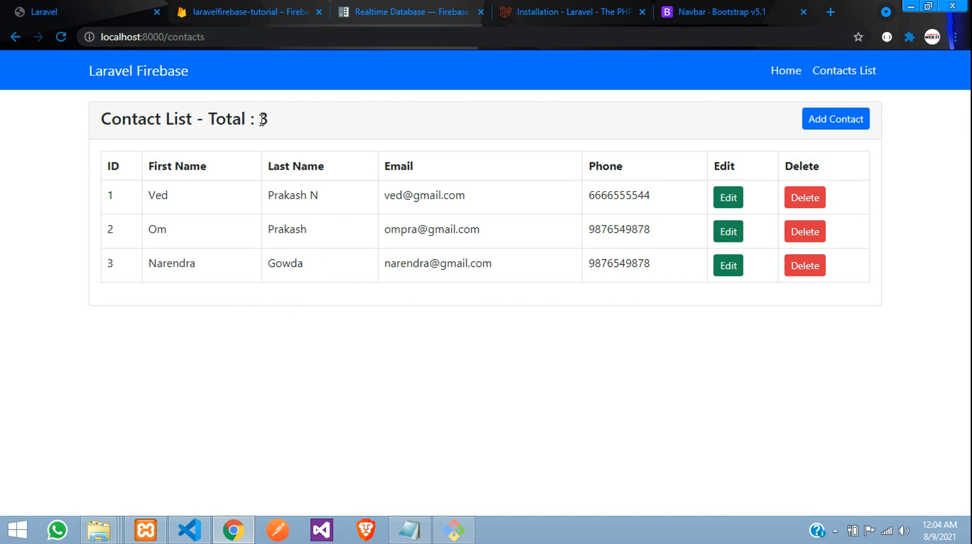
pyautogui.click(836, 119)
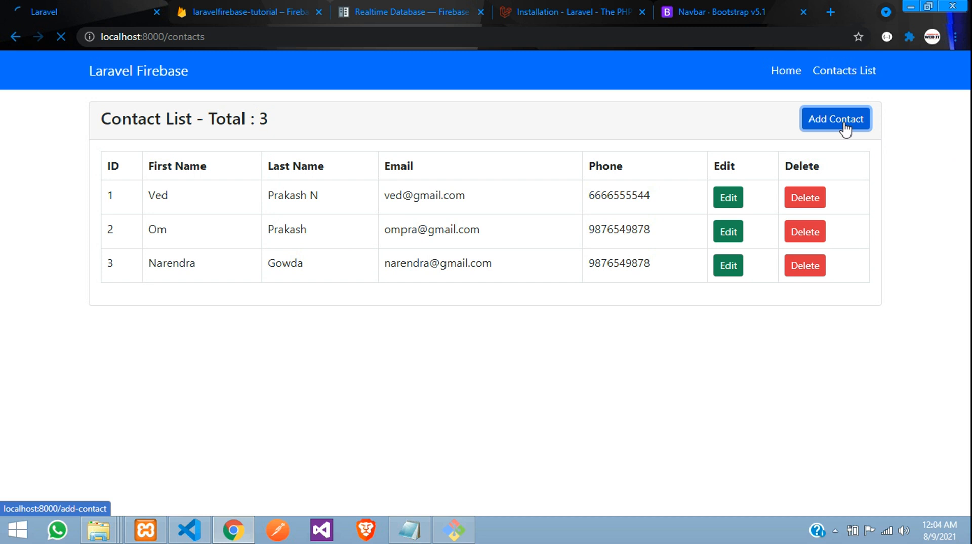
pyautogui.click(836, 119)
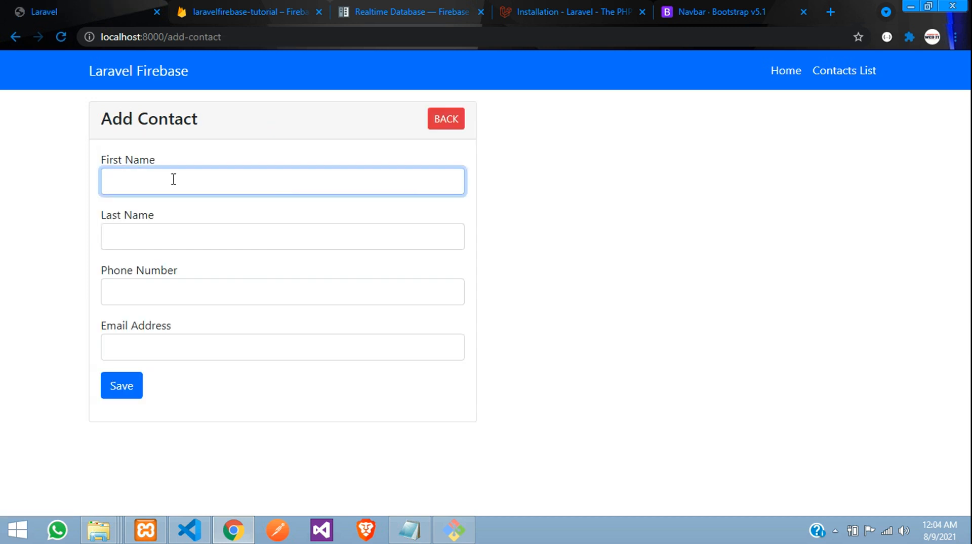
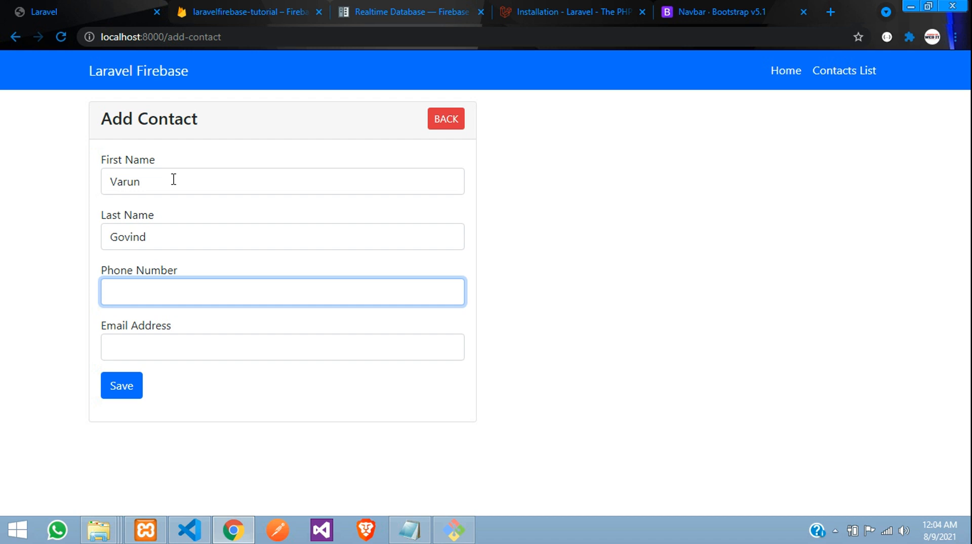
pyautogui.write('kjyag')
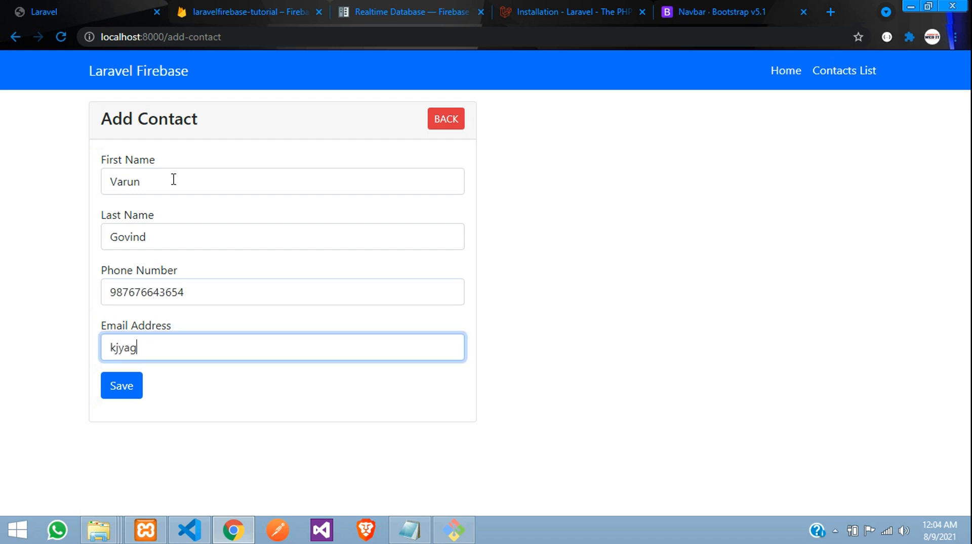
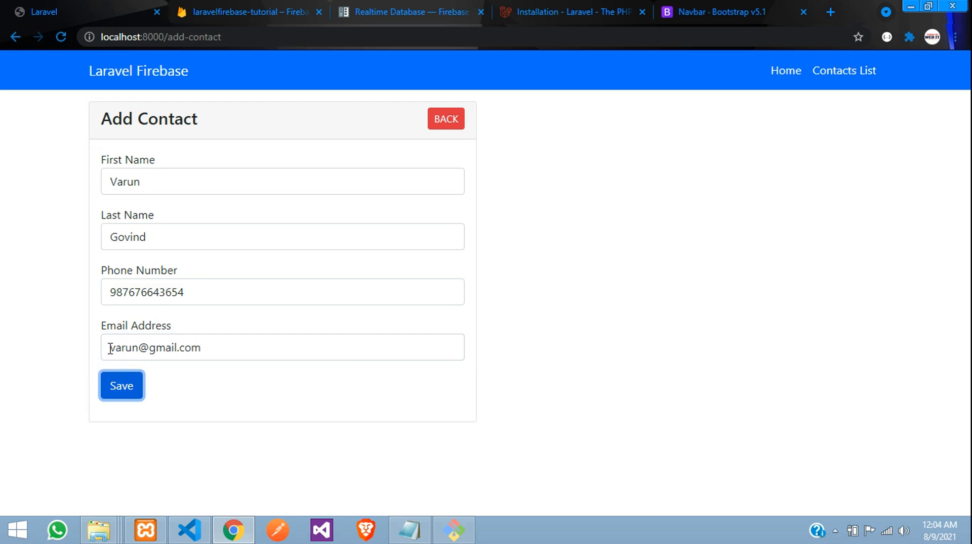
pyautogui.click(122, 385)
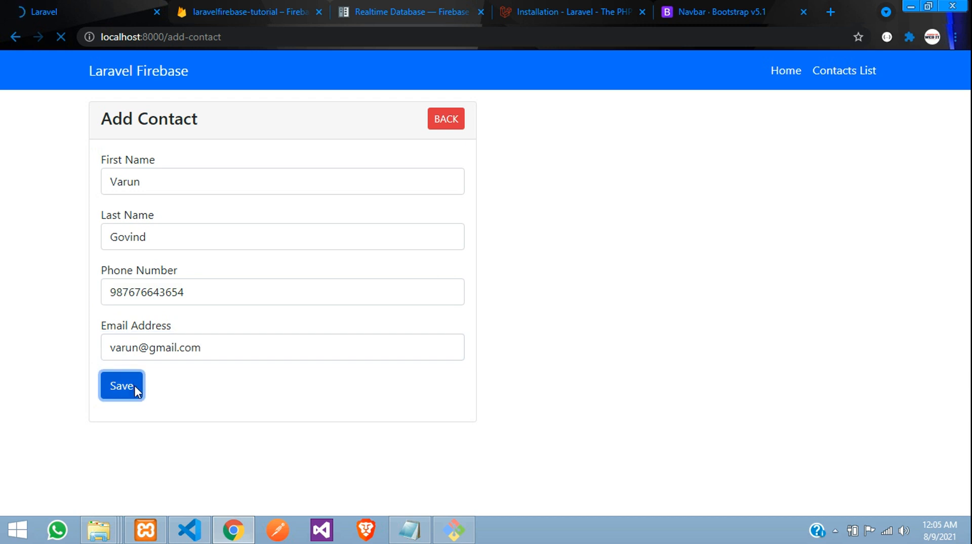
pyautogui.click(122, 387)
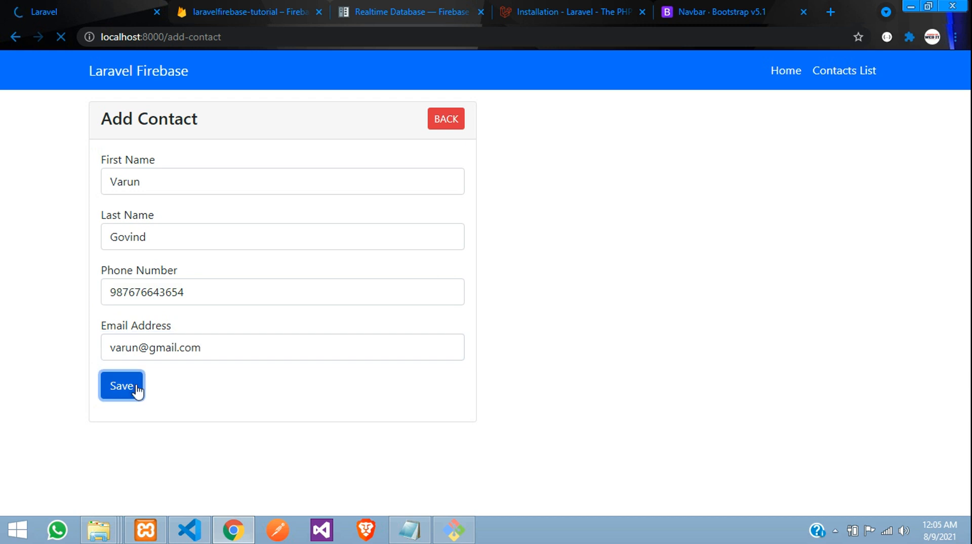
pyautogui.click(121, 385)
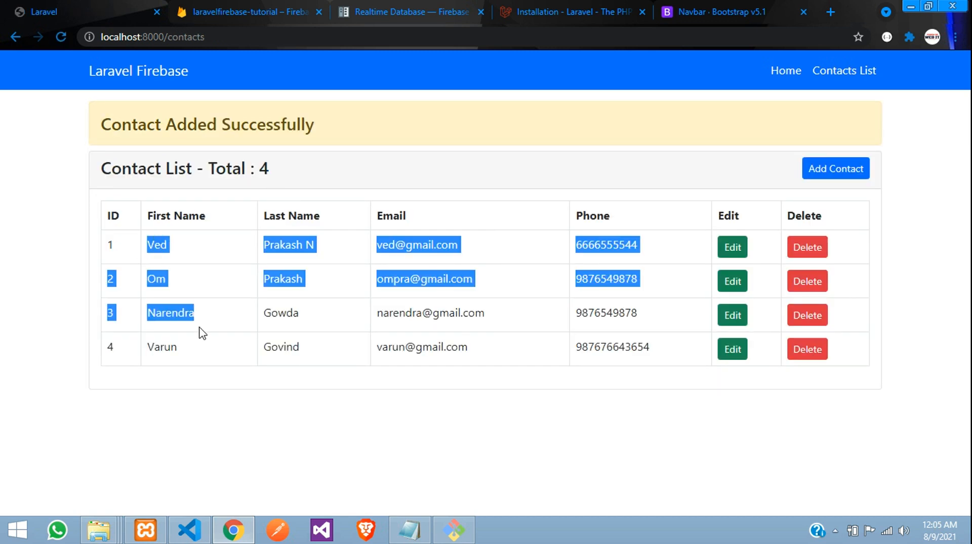
pyautogui.click(265, 196)
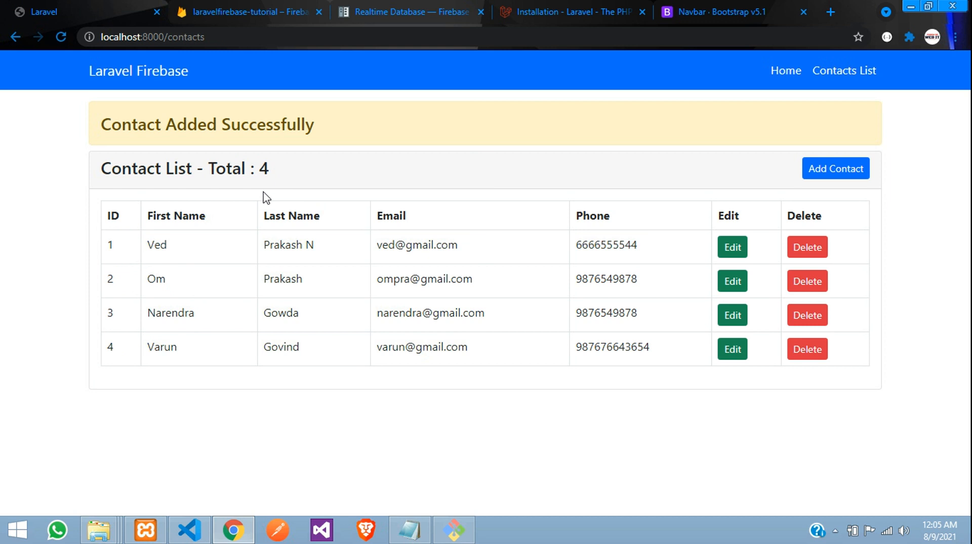